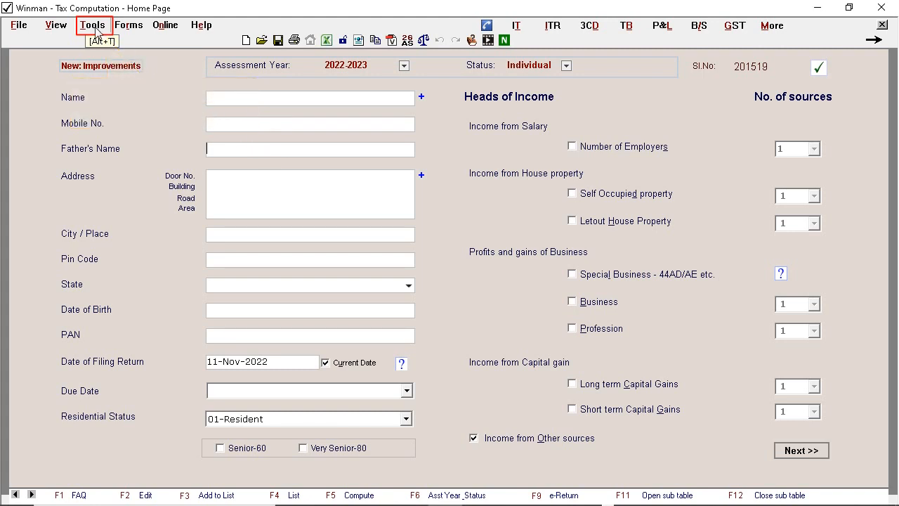
Reach the Data Path options from Tools > Change Data-path, showing D:\Winman_Data\Tax Data
click(92, 25)
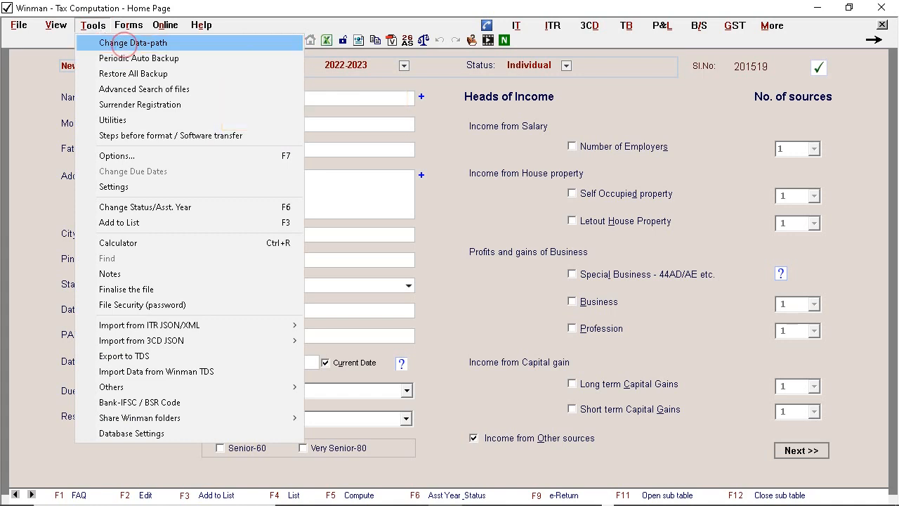
click(133, 43)
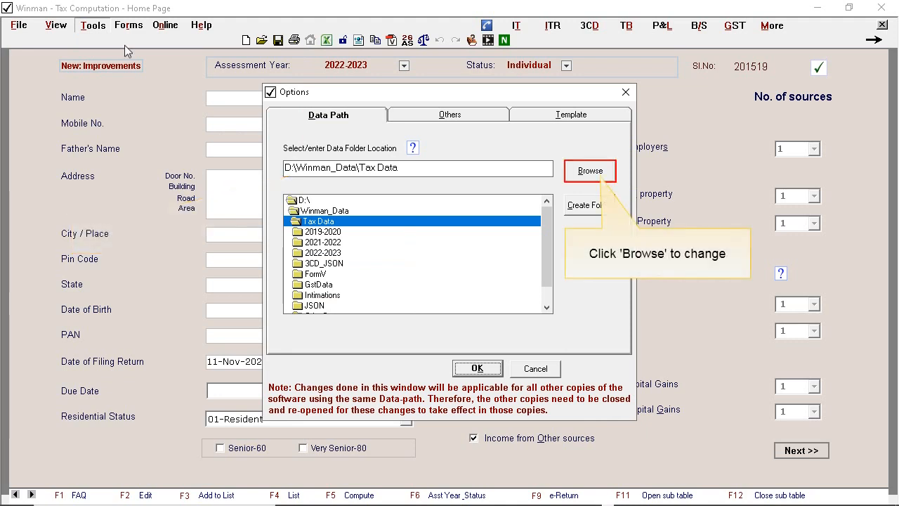
mouse_move(578, 178)
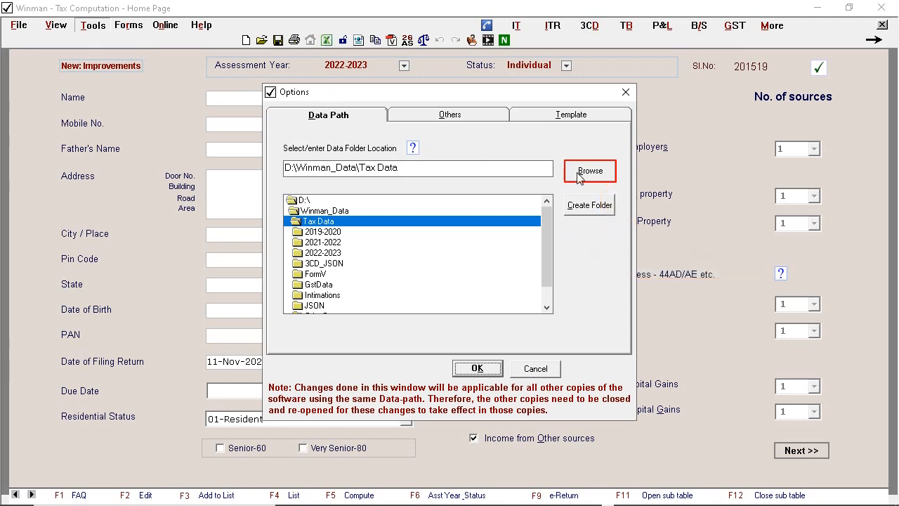
Browse to the f share on PC19 so the data folder reads \\Pc19\f
click(590, 171)
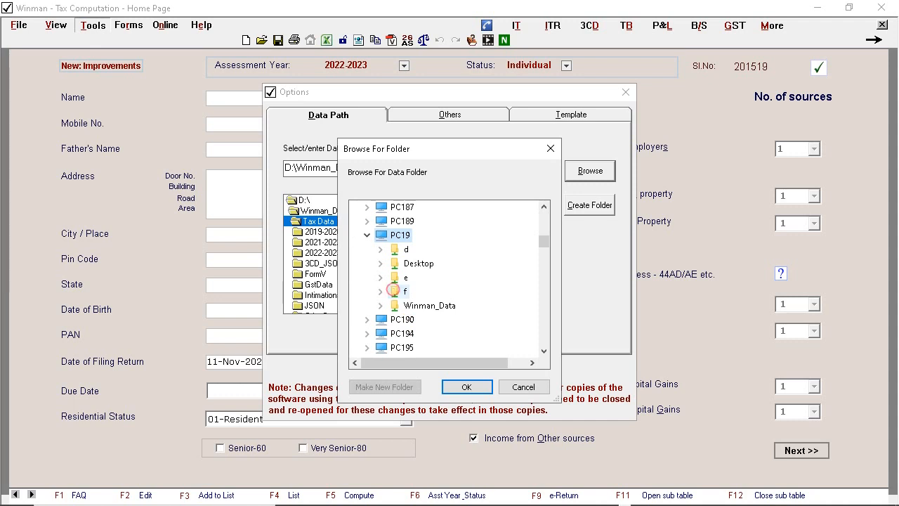
click(395, 291)
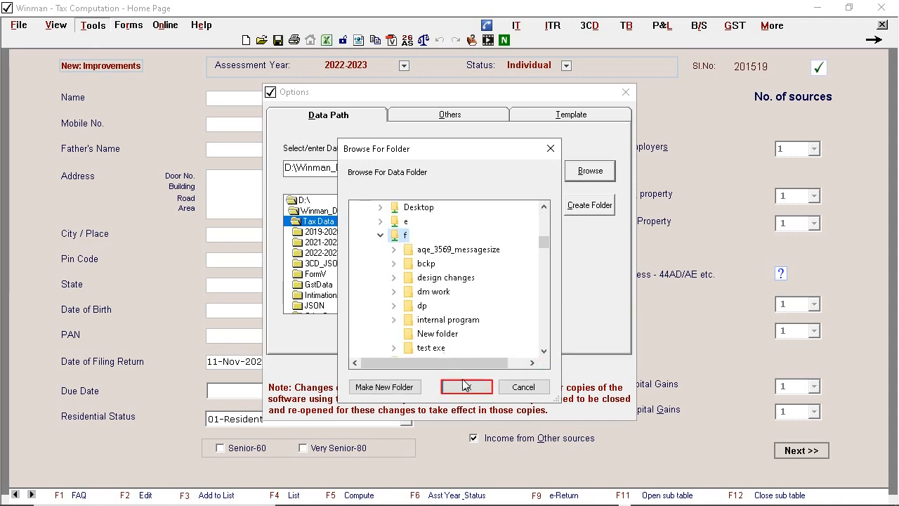
click(465, 386)
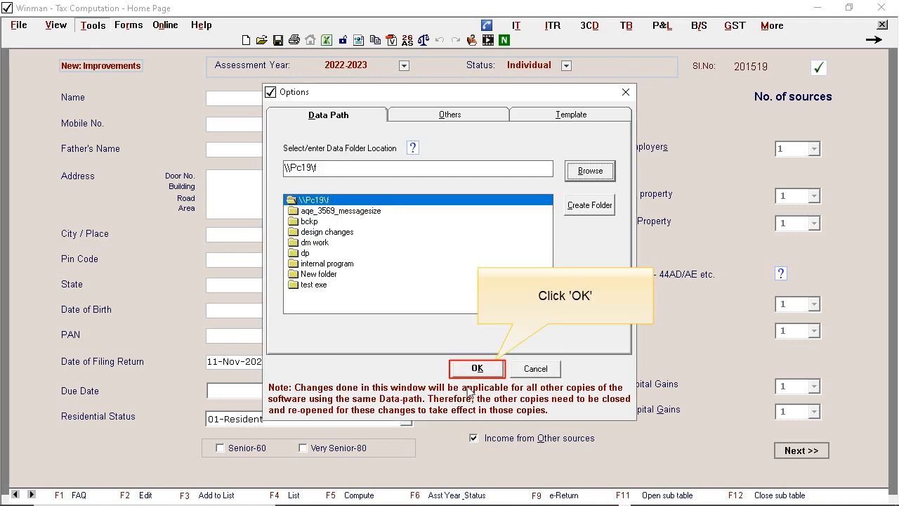
click(477, 368)
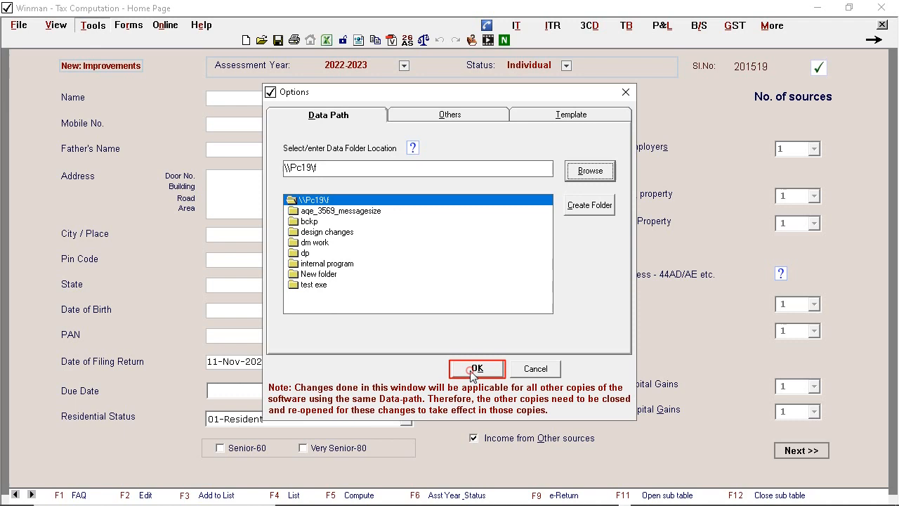
Confirm the change and move all files to \\Pc19\f\Winman_Data\Tax Data, acknowledging success
click(477, 368)
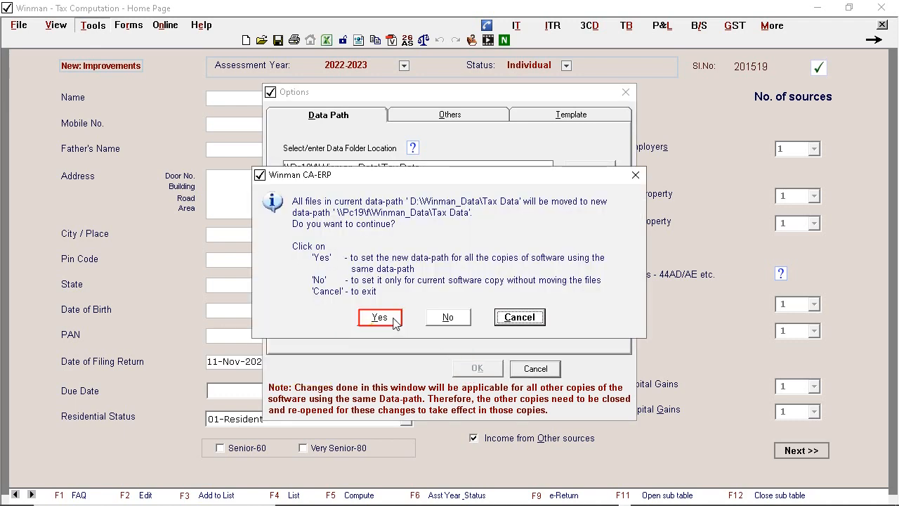
click(379, 317)
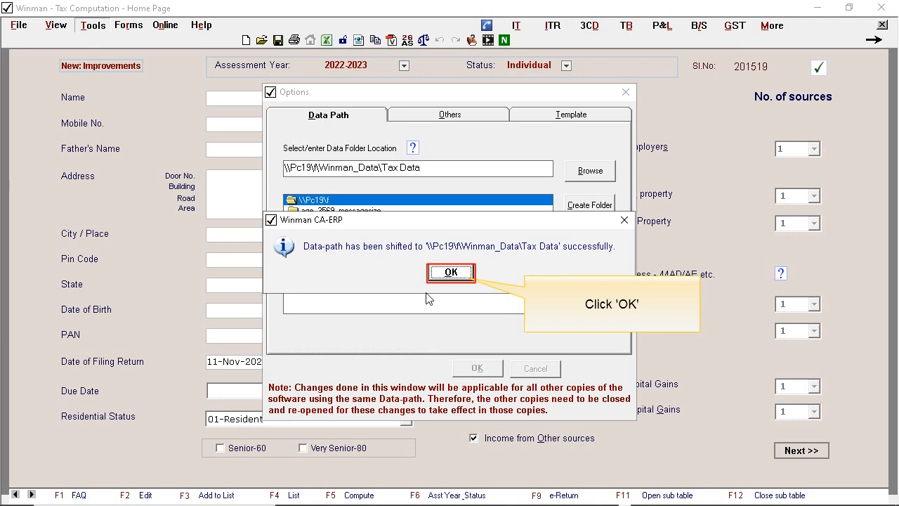
click(450, 272)
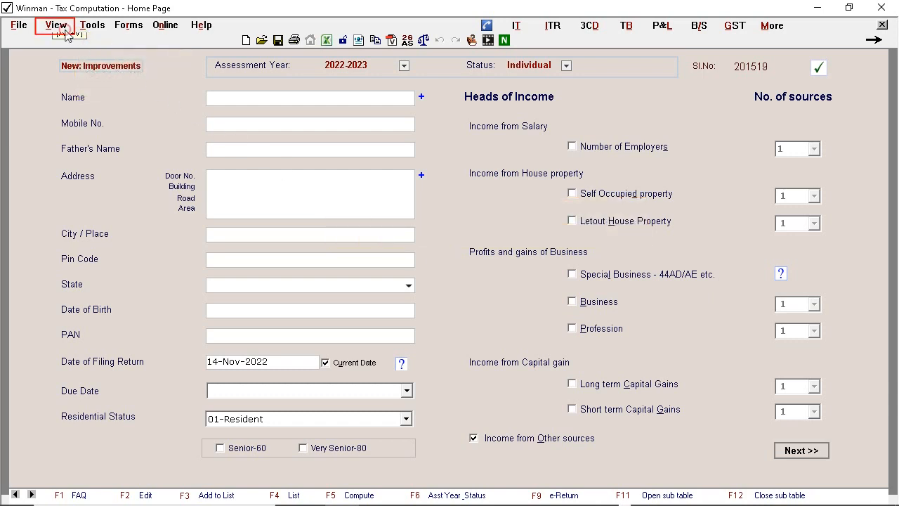
Show View Data-path verifying the path is \\Pc19\f\Winman_Data\Tax Data
click(56, 25)
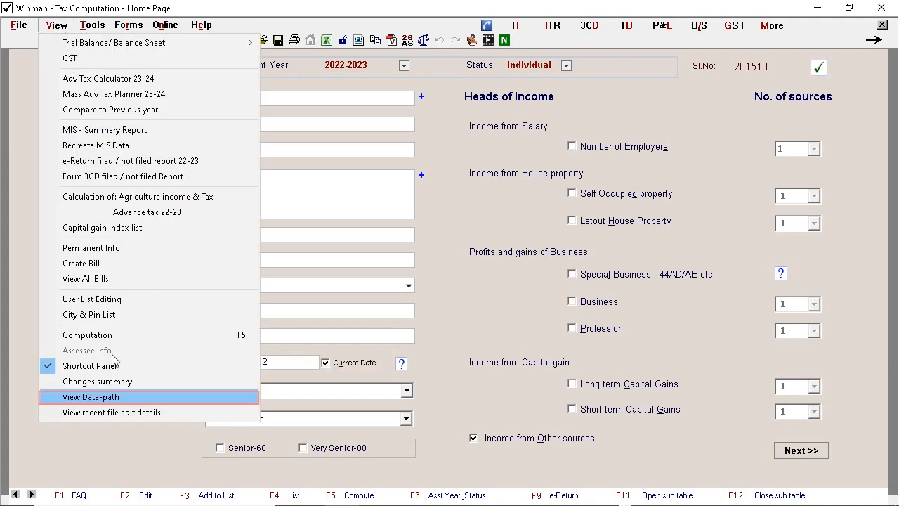
click(91, 396)
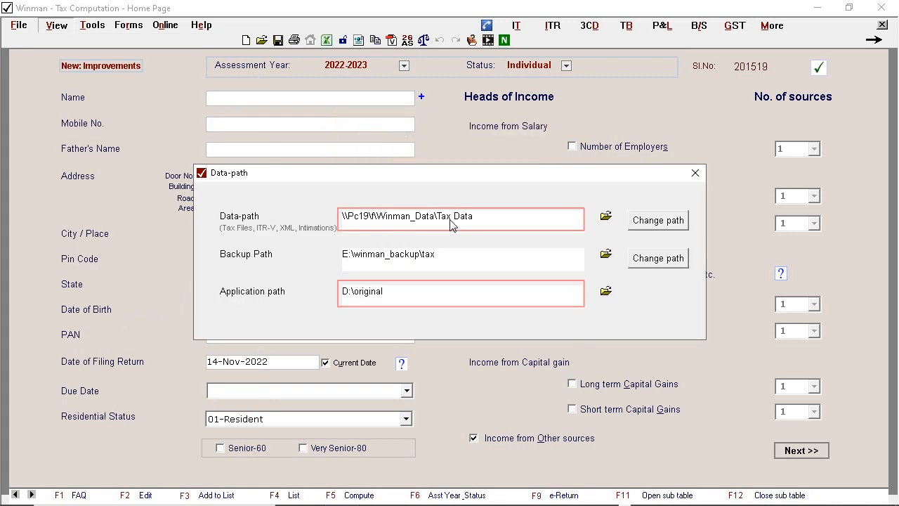
mouse_move(605, 216)
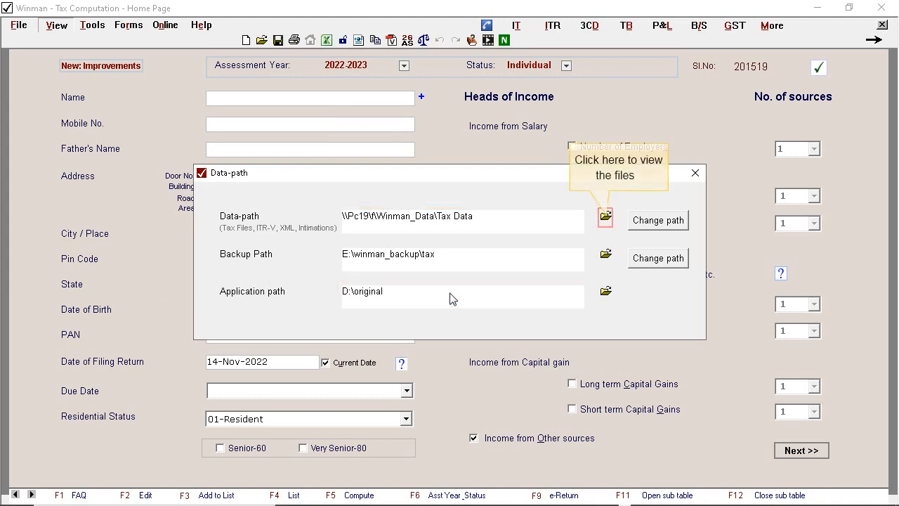